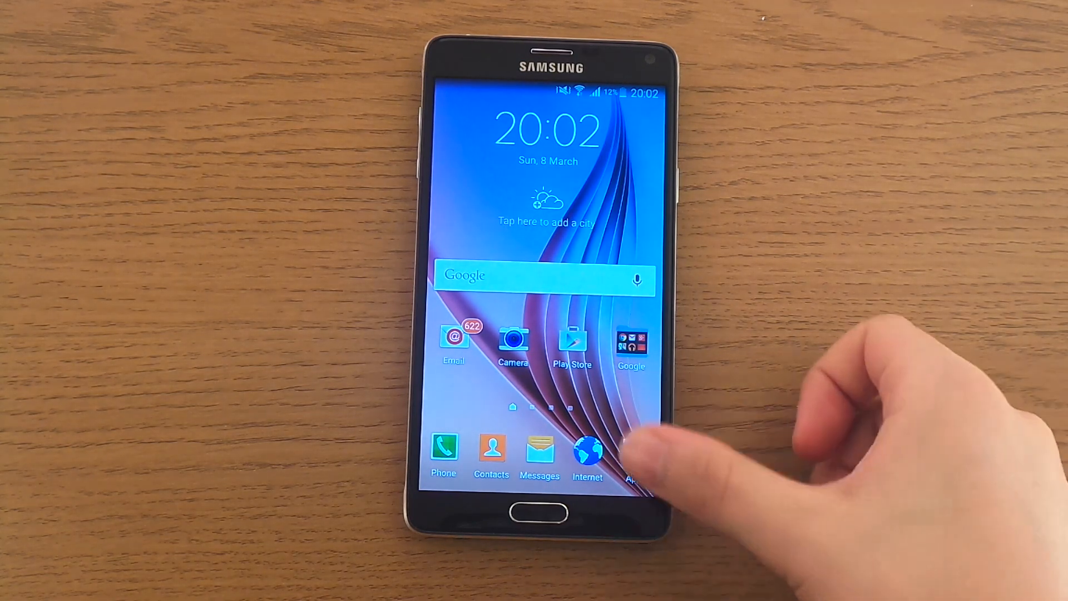
Step: Launch Settings from the Apps list and scroll its main list toward Security
{"action": "left_click", "coordinate": [630, 456]}
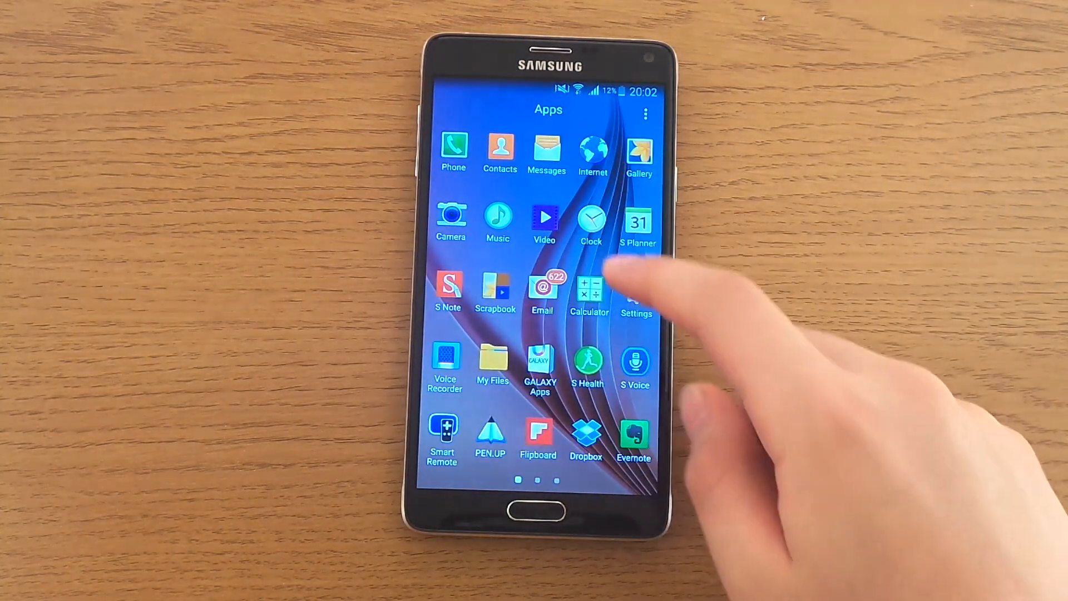
{"action": "left_click", "coordinate": [636, 293]}
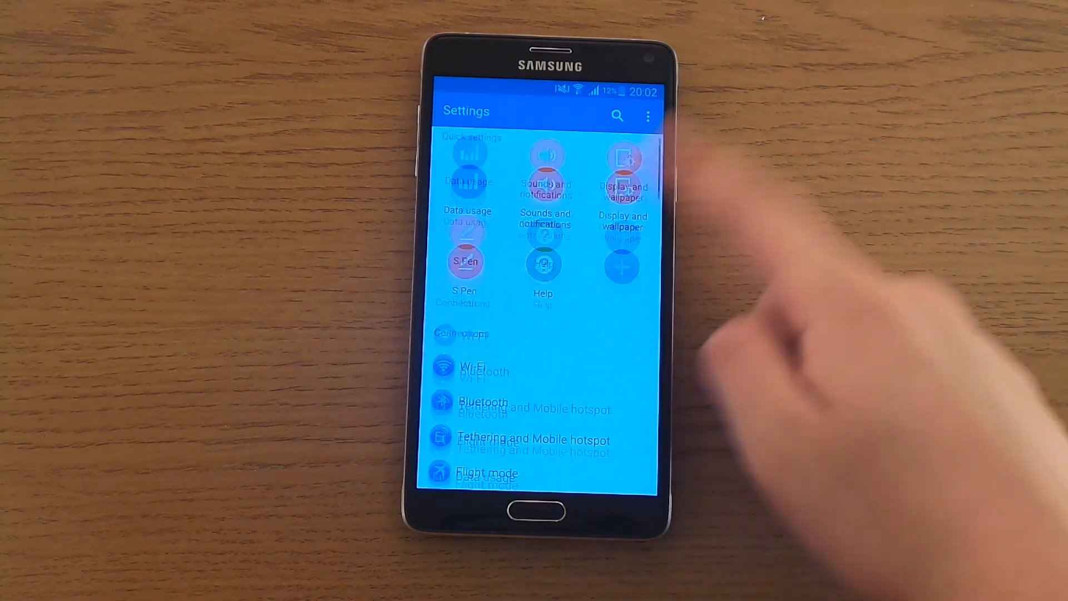
{"action": "scroll", "scroll_direction": "down", "scroll_amount": 3}
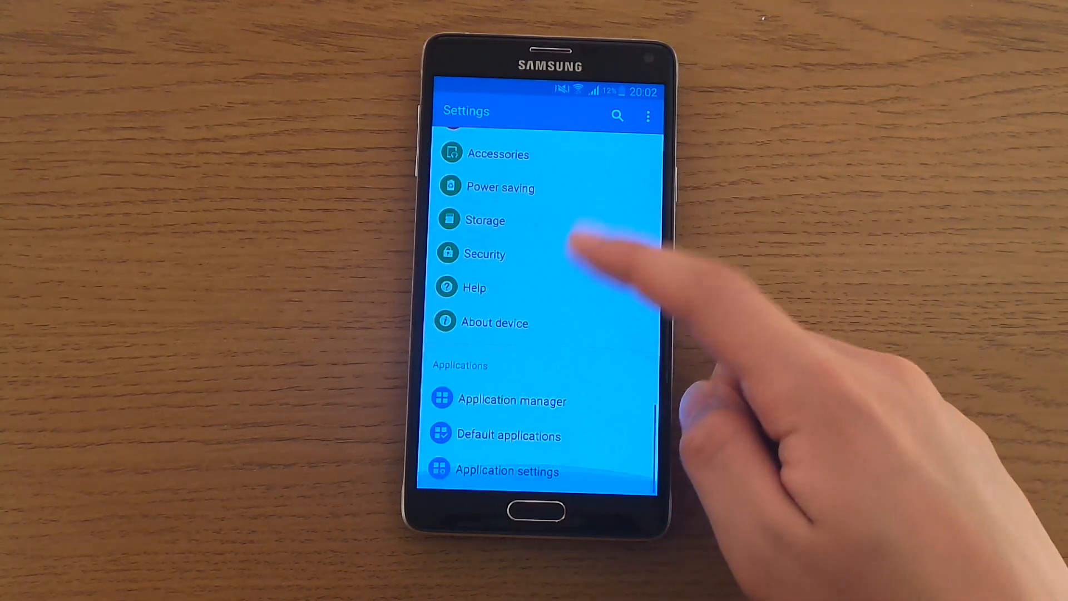
Step: Enter the Security settings page and reach its Advanced section
{"action": "left_click", "coordinate": [482, 254]}
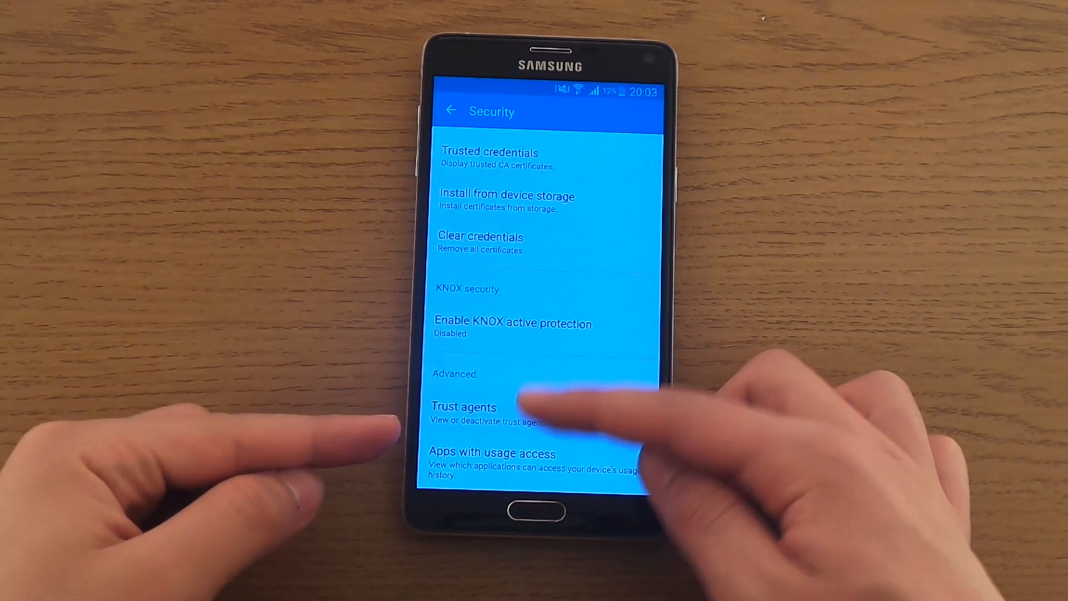
Step: Switch on the Smart Lock (Google) trust agent and return to Security
{"action": "left_click", "coordinate": [463, 408]}
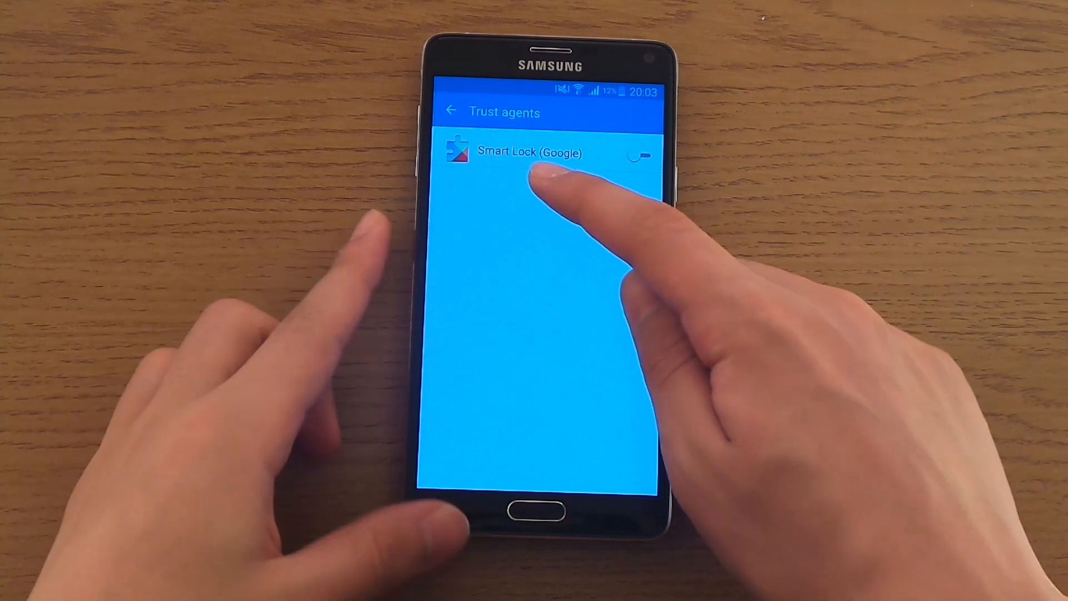
{"action": "left_click", "coordinate": [638, 156]}
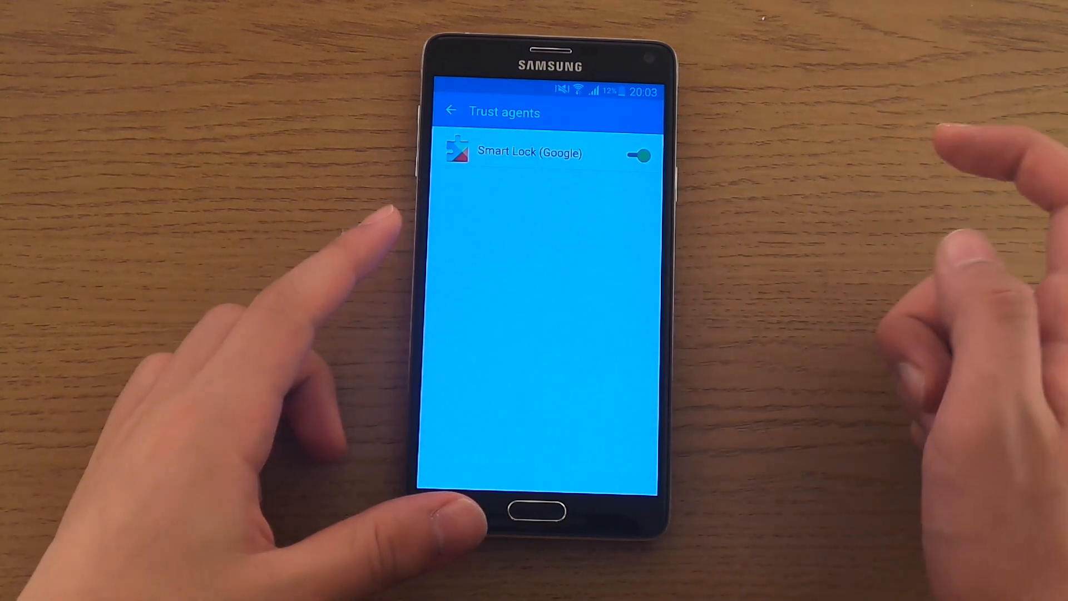
{"action": "left_click", "coordinate": [451, 111]}
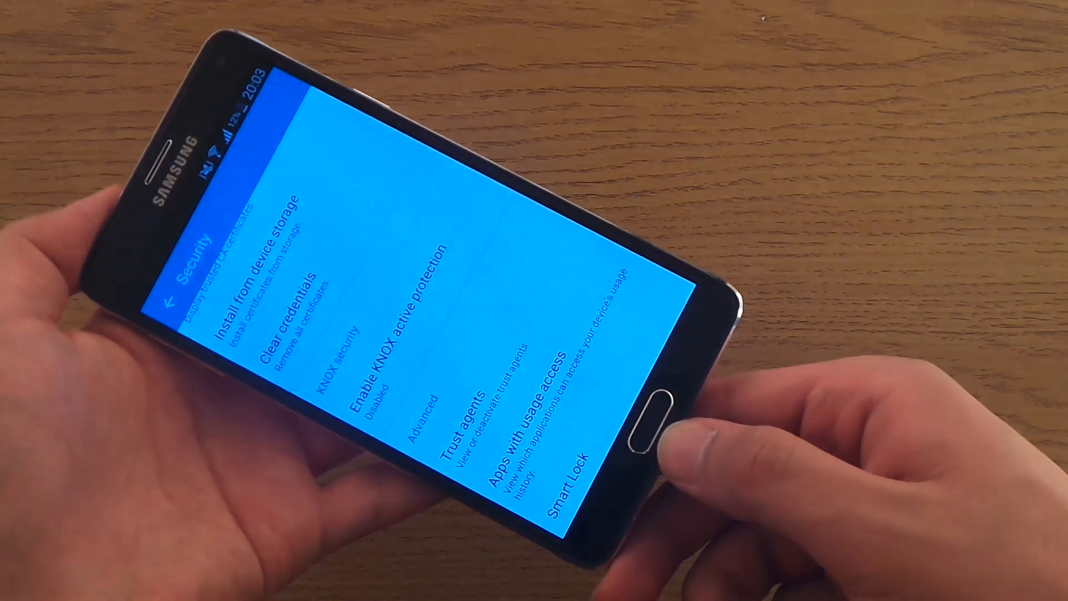
Step: Enter Smart Lock and view its Trusted devices page, with none set yet
{"action": "left_click", "coordinate": [562, 487]}
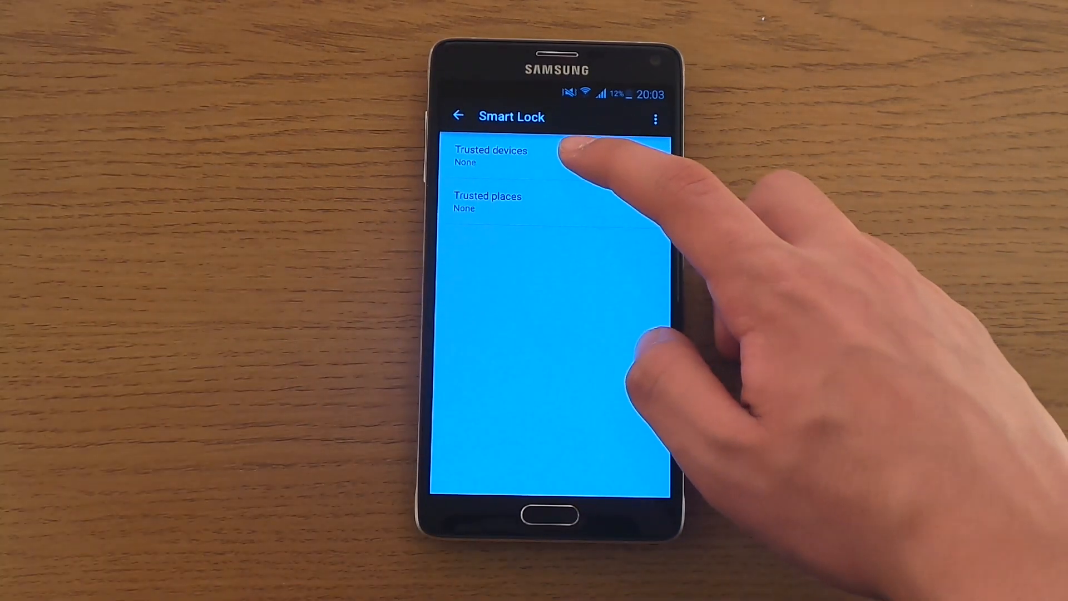
{"action": "left_click", "coordinate": [491, 156]}
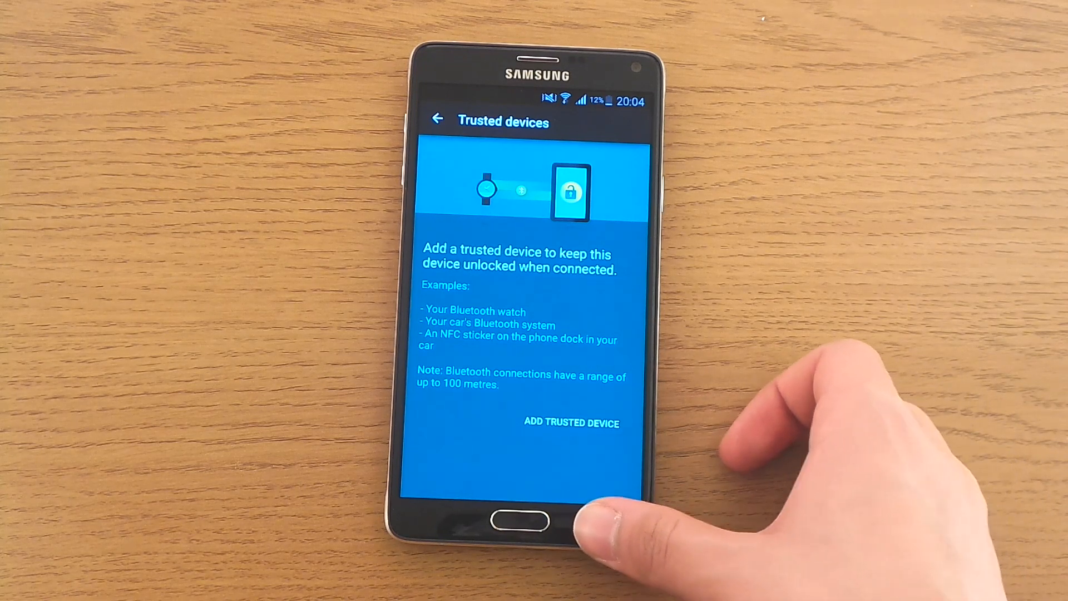
Step: Go back to the Smart Lock overview and bring up the Trusted places list
{"action": "left_click", "coordinate": [437, 118]}
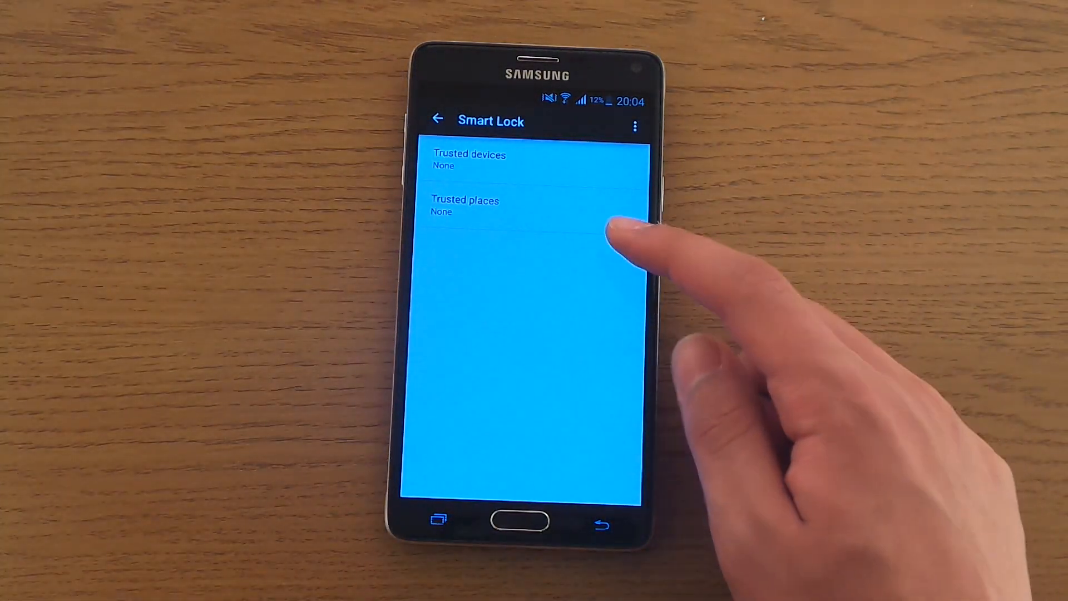
{"action": "left_click", "coordinate": [465, 206]}
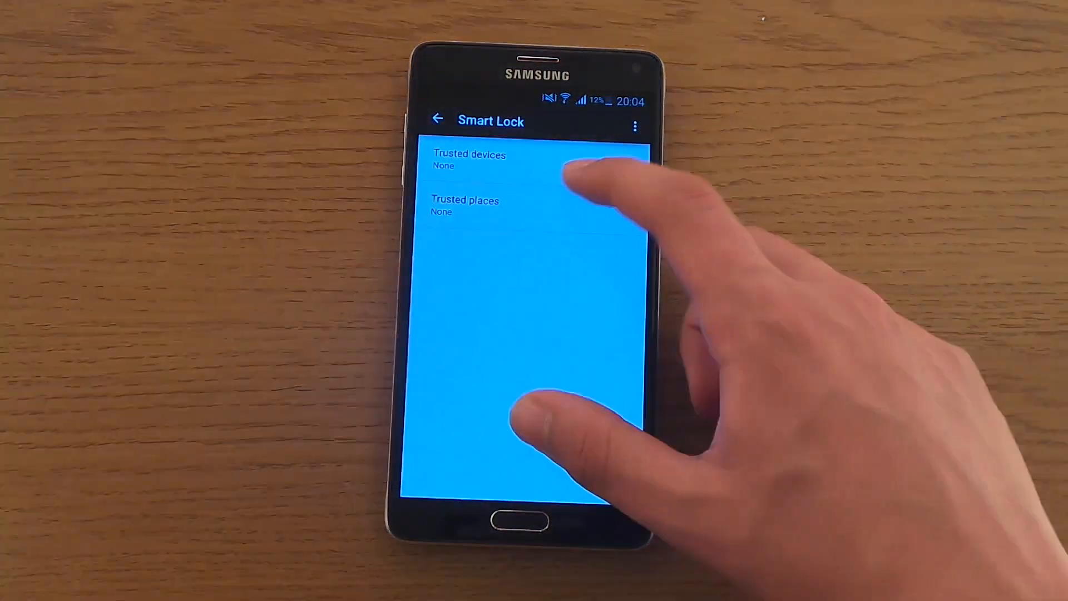
{"action": "left_click", "coordinate": [465, 206]}
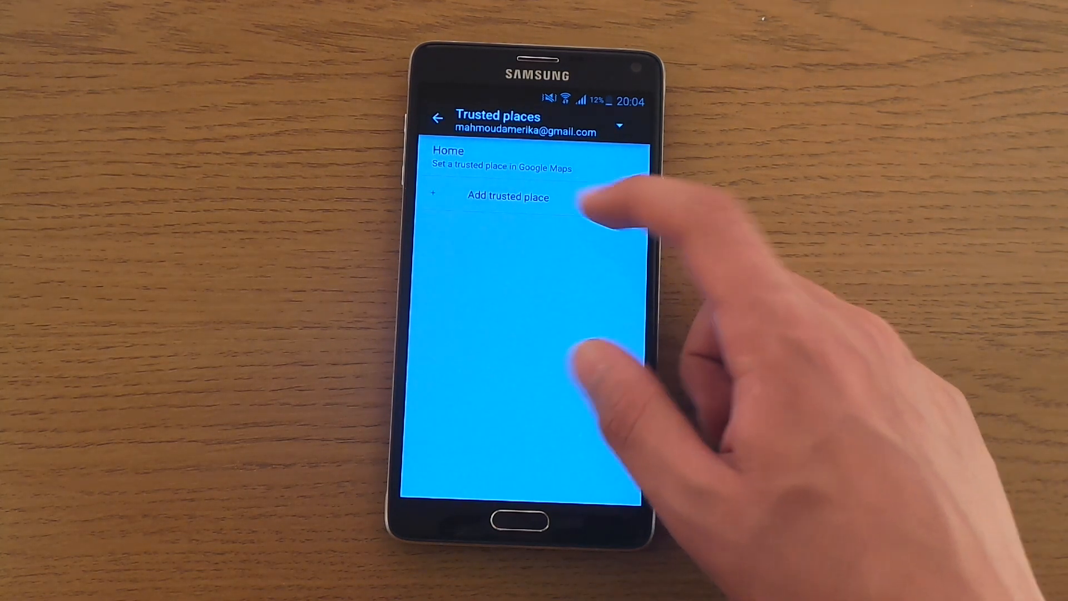
Step: Search 'centr' and select Center City, Philadelphia as a new trusted place
{"action": "left_click", "coordinate": [509, 197]}
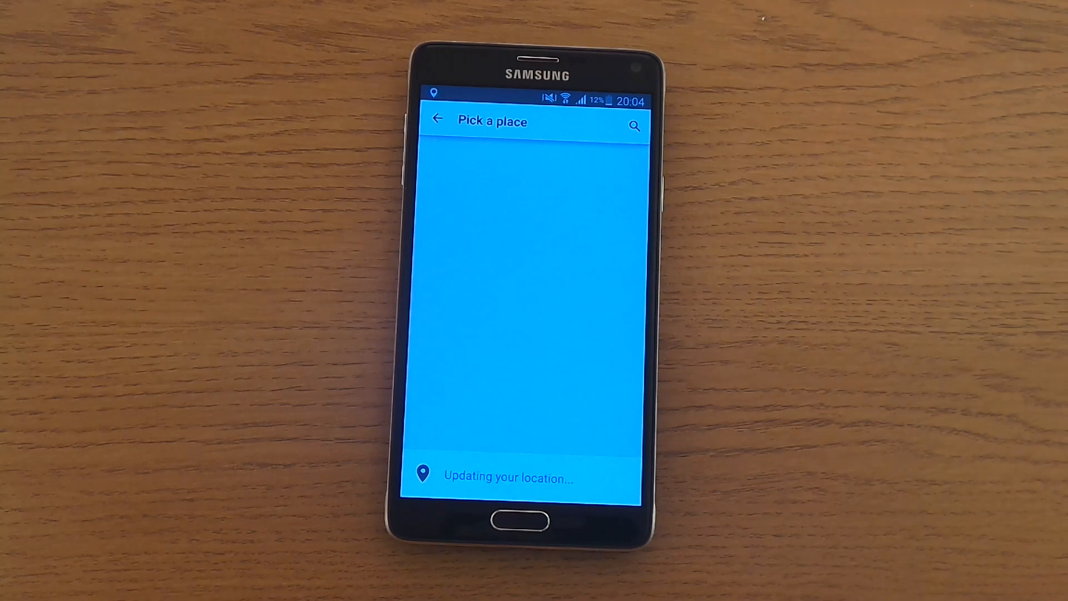
{"action": "left_click", "coordinate": [633, 126]}
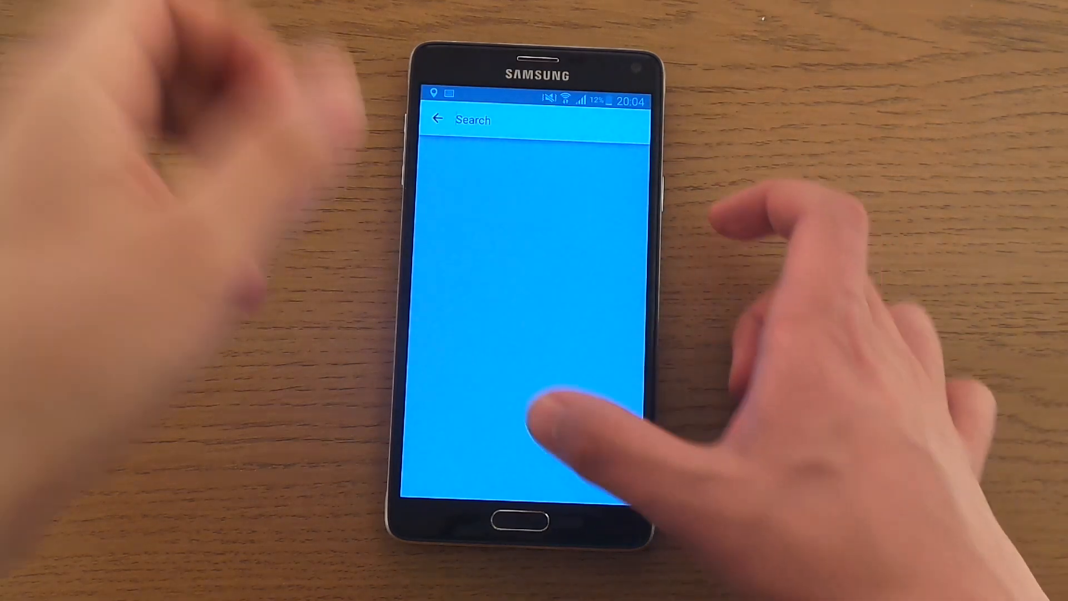
{"action": "type", "text": "centr"}
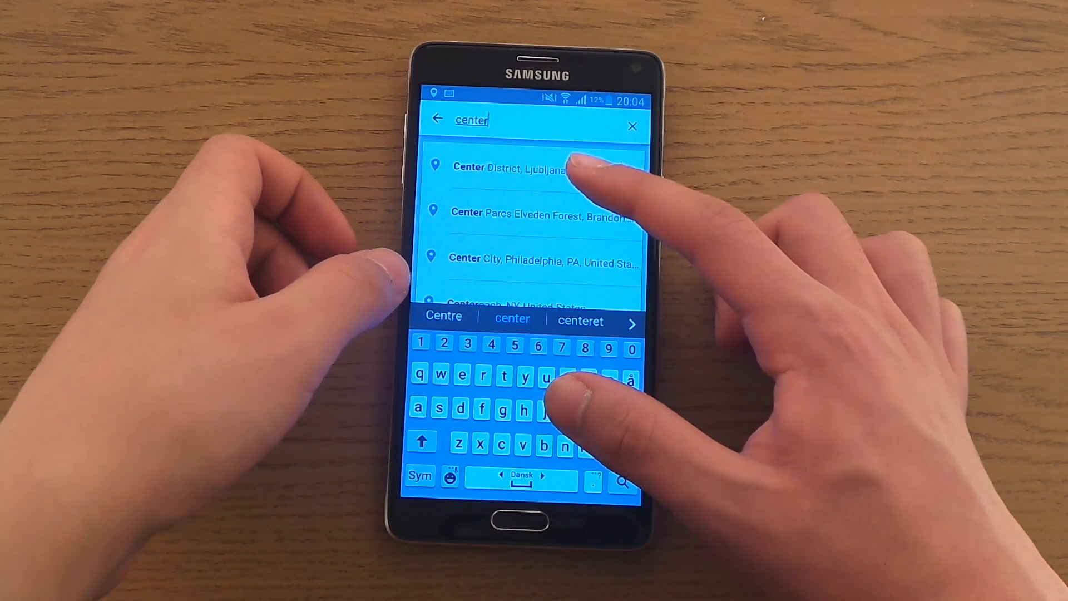
{"action": "left_click", "coordinate": [539, 264]}
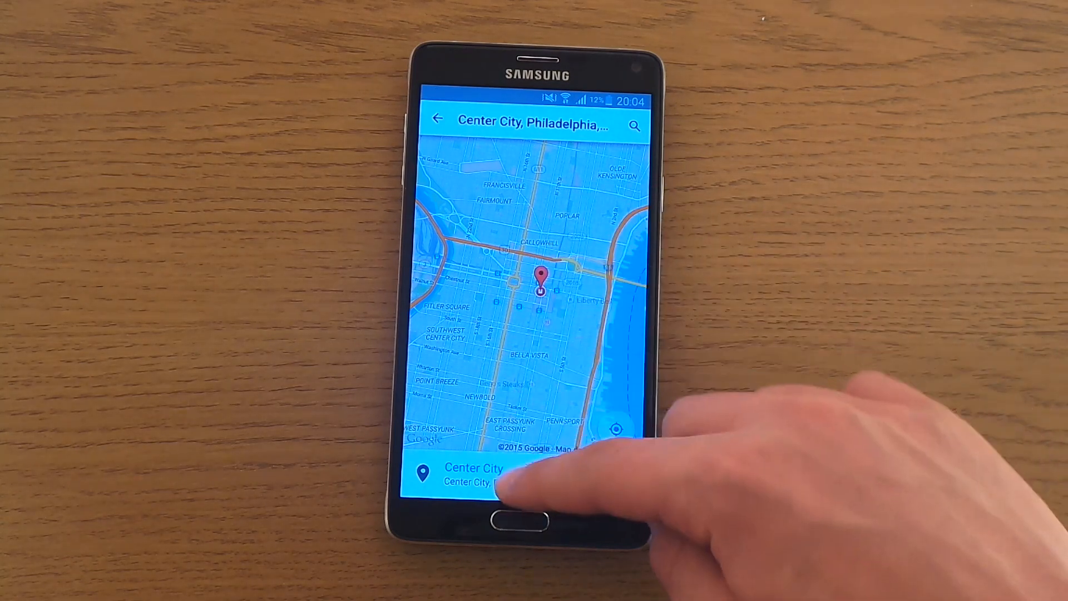
{"action": "left_click", "coordinate": [473, 475]}
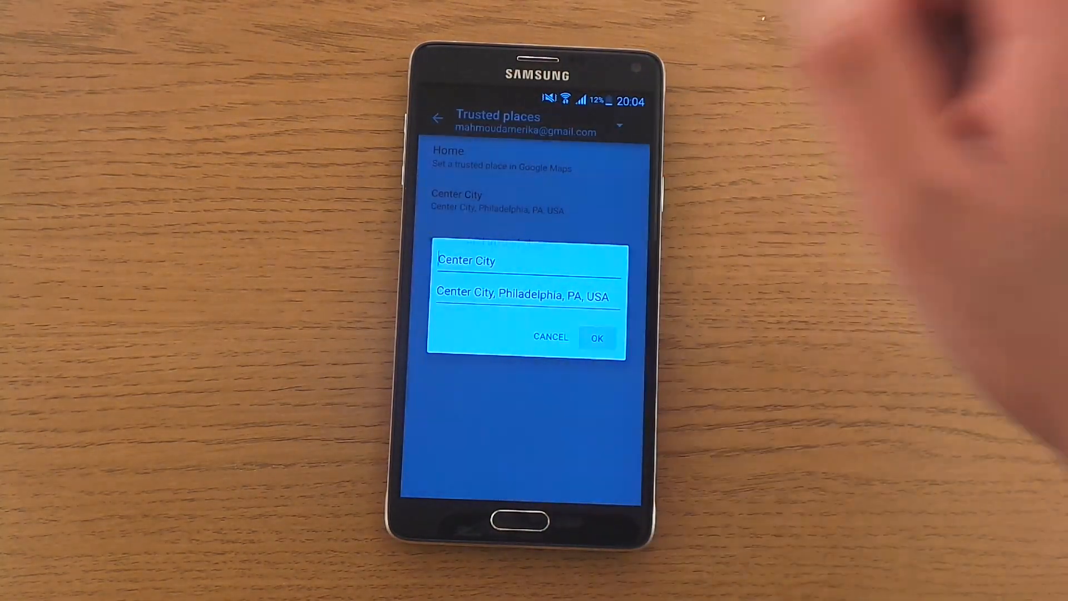
Step: Confirm the place name Center City with OK
{"action": "left_click", "coordinate": [597, 337]}
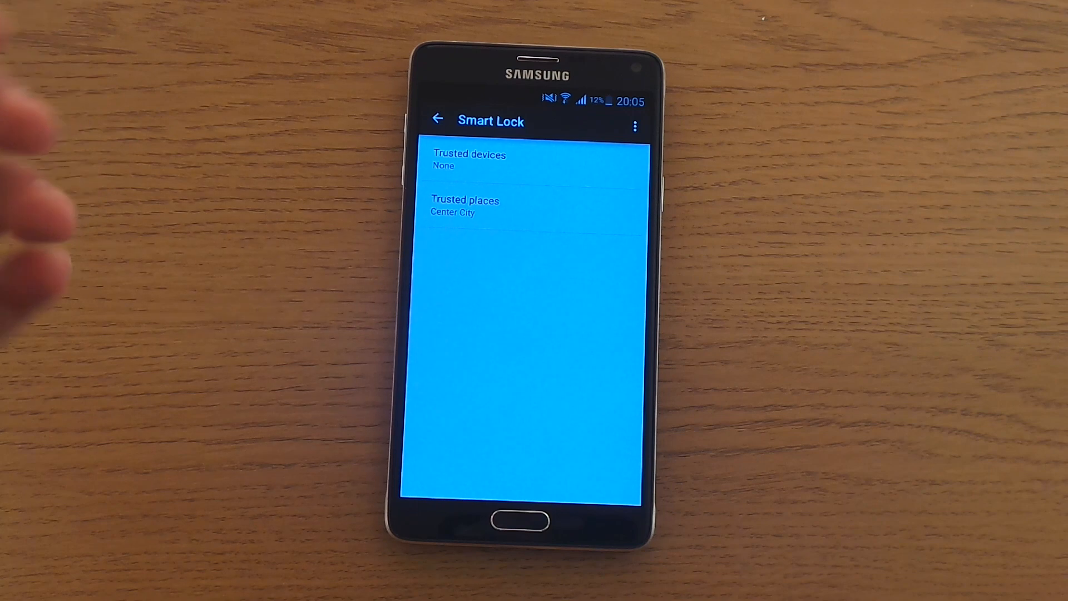
Step: Show the second phone's Smart Lock overview with its own trusted place
{"action": "left_click", "coordinate": [439, 118]}
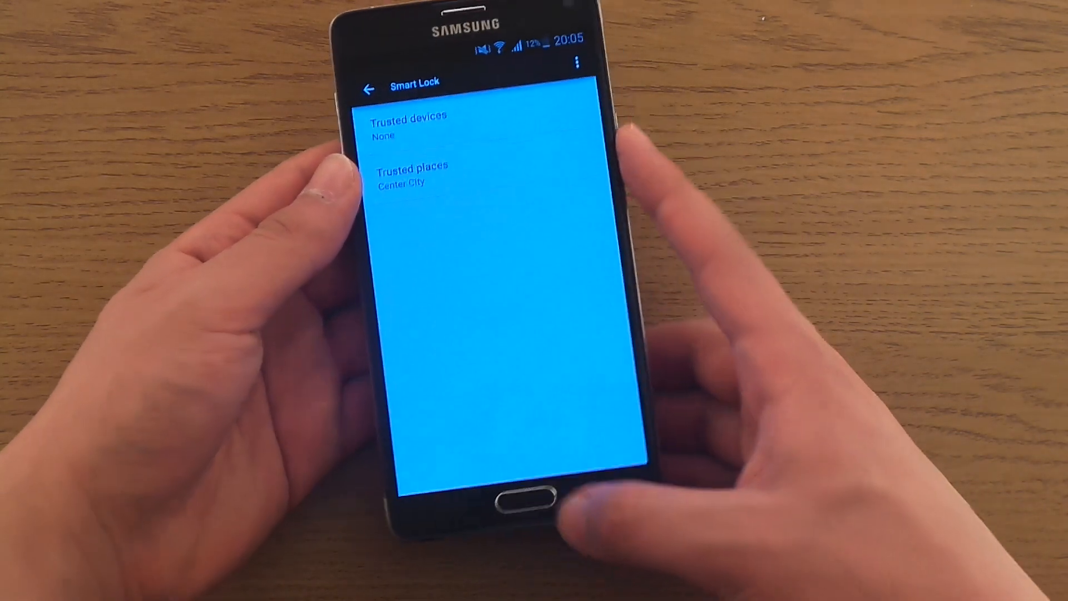
{"action": "left_click", "coordinate": [516, 494]}
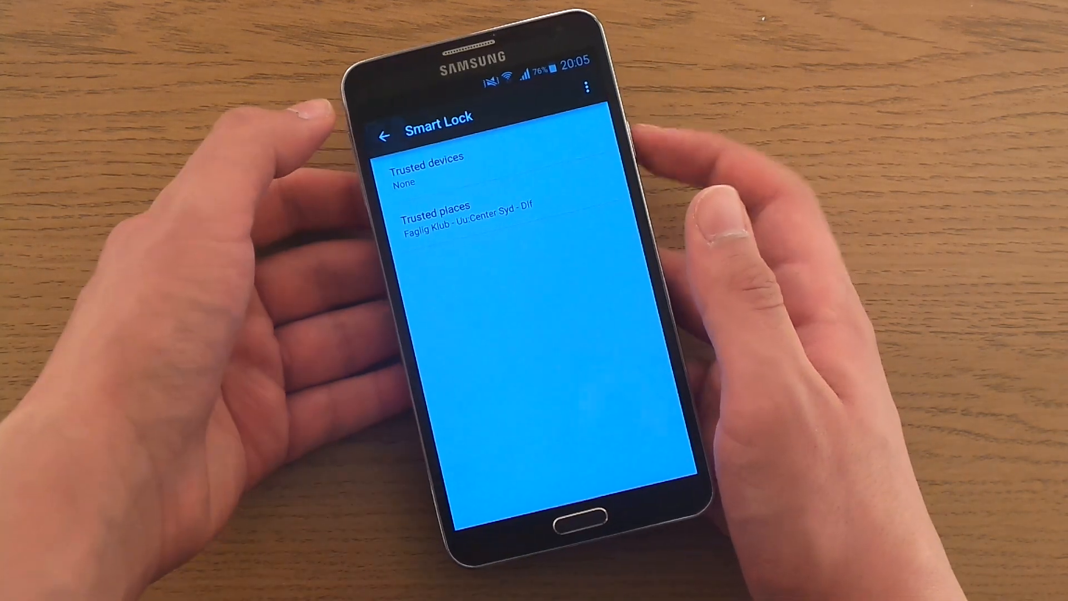
Step: Check the Trust agents list on the second phone and return to Security
{"action": "left_click", "coordinate": [384, 132]}
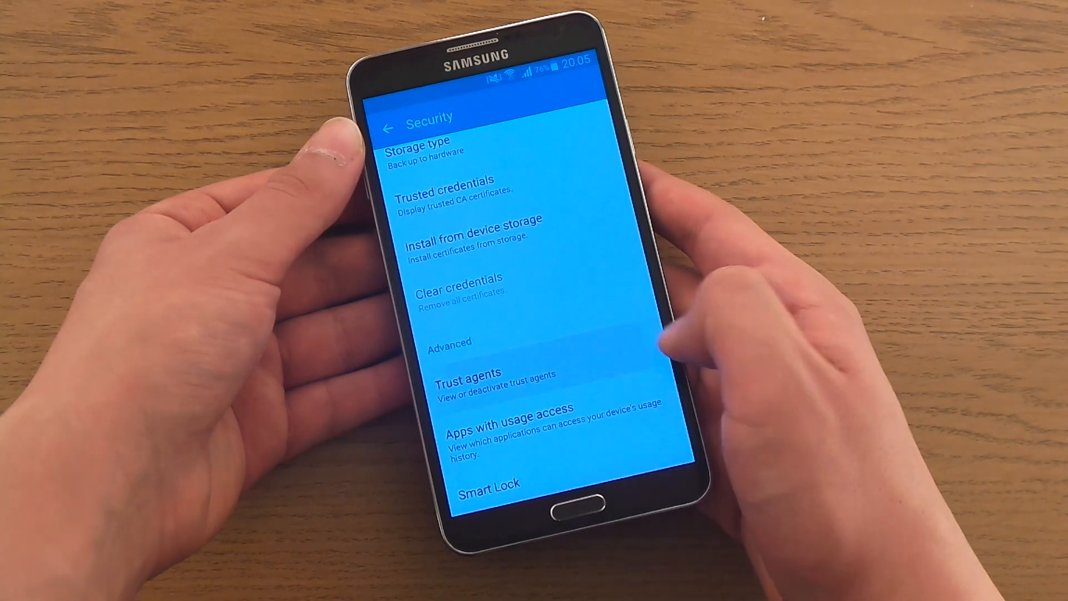
{"action": "left_click", "coordinate": [469, 373]}
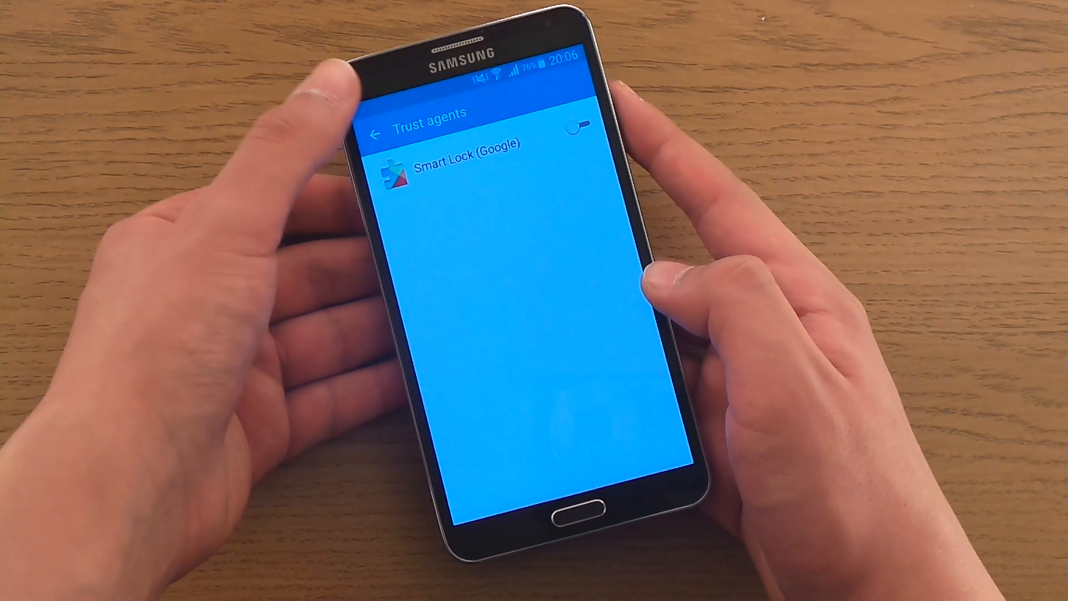
{"action": "left_click", "coordinate": [374, 133]}
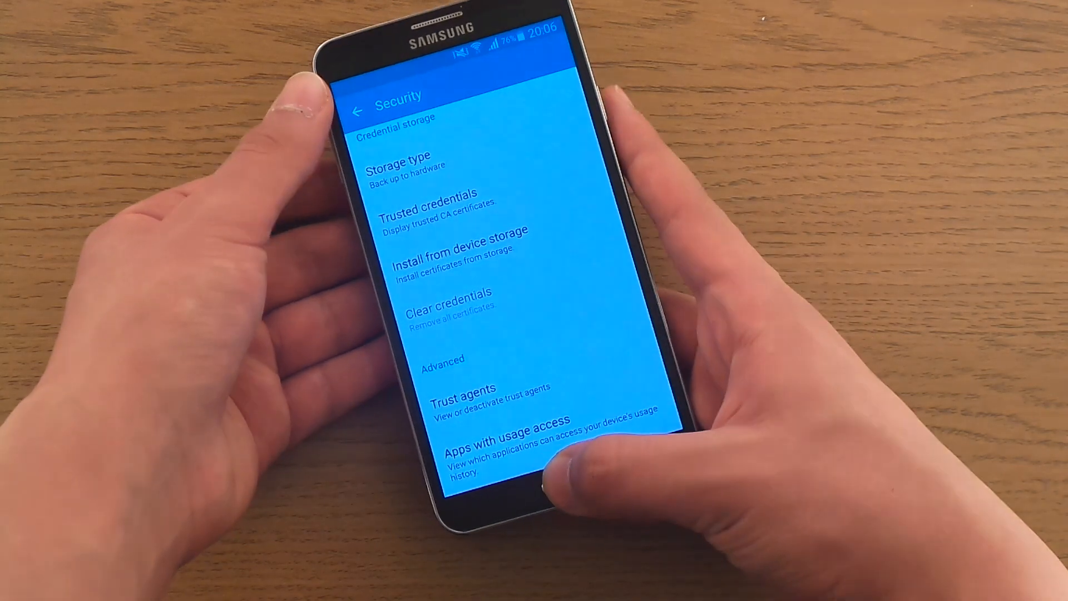